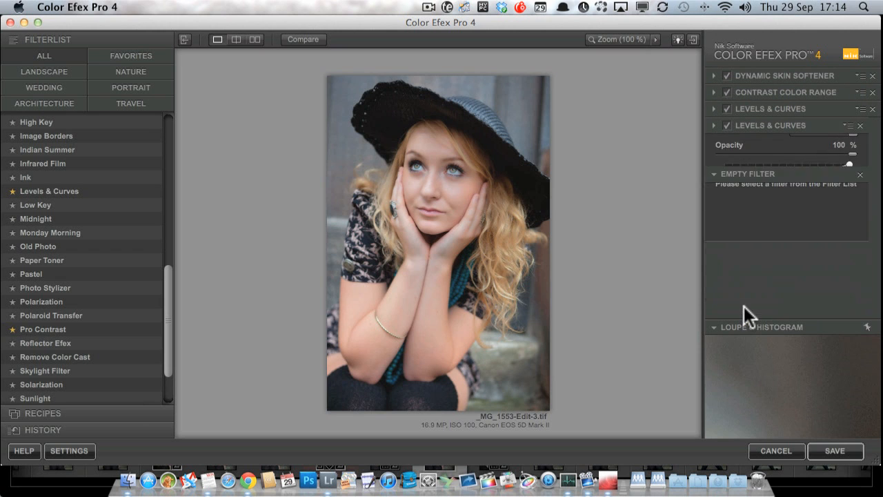
- Add the Pro Contrast filter to the portrait's filter stack
click(862, 126)
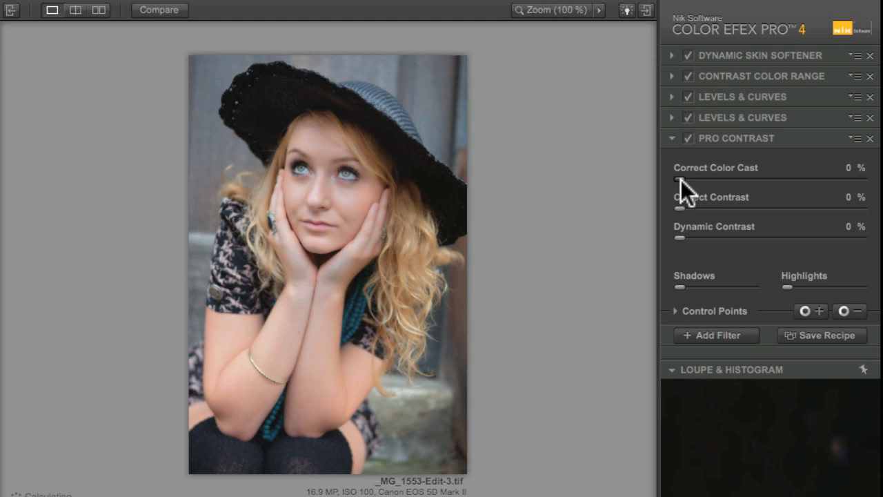
drag(677, 180, 772, 179)
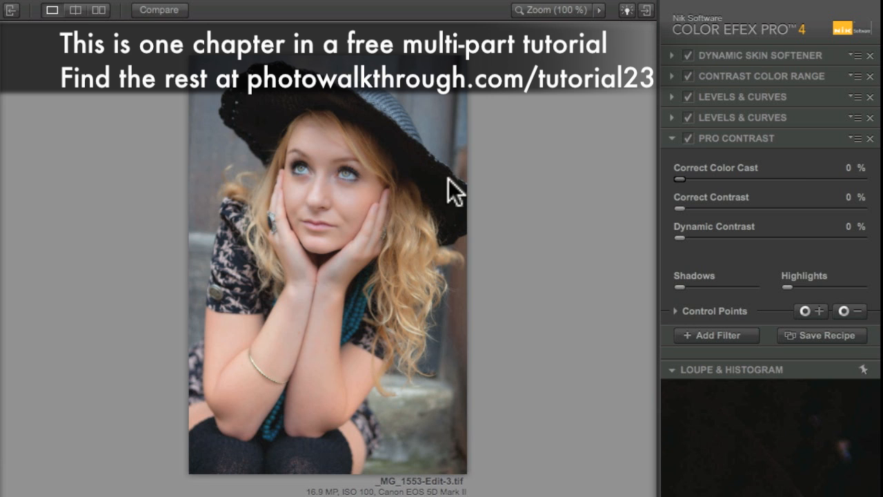
mouse_move(324, 193)
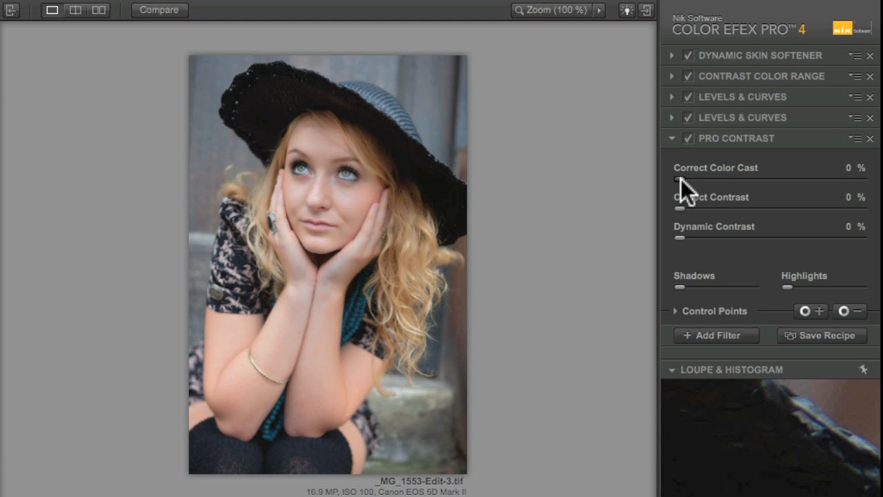
drag(674, 180, 811, 180)
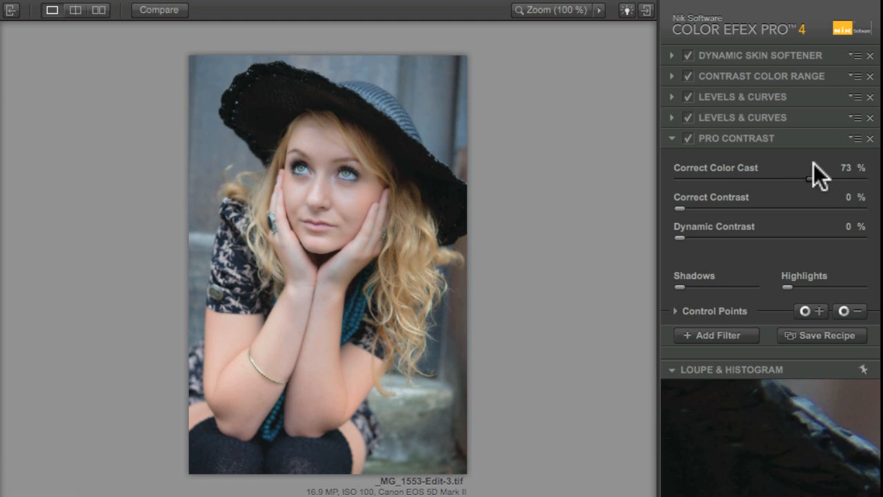
drag(828, 179, 848, 179)
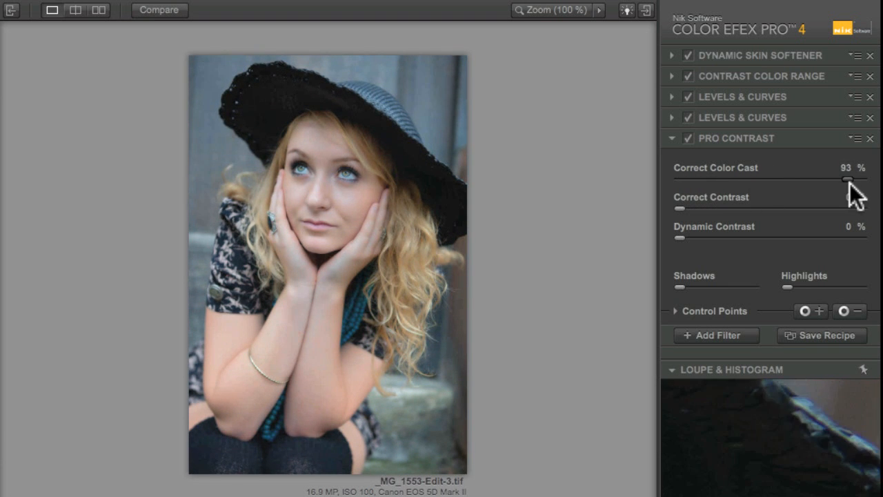
drag(848, 179, 679, 180)
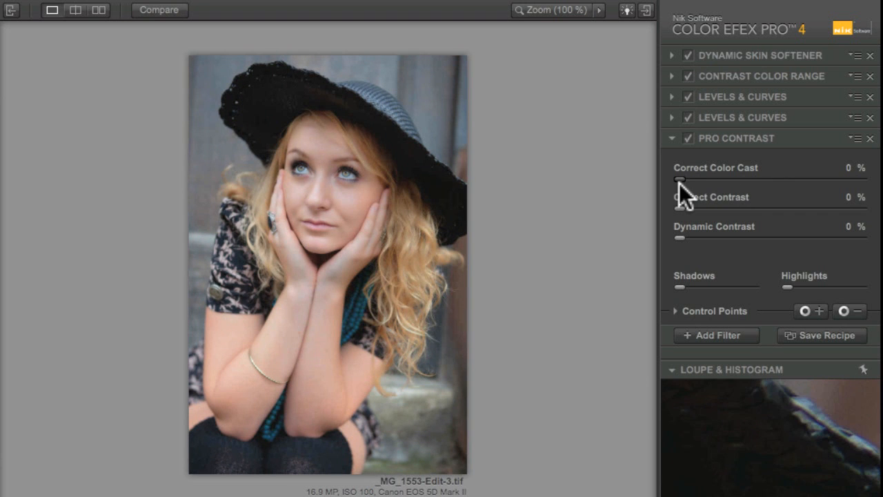
drag(679, 180, 844, 179)
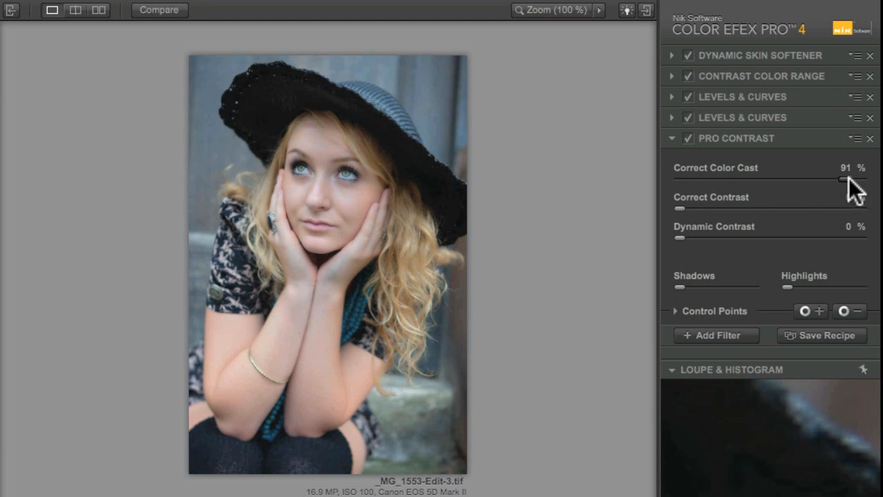
drag(844, 180, 828, 180)
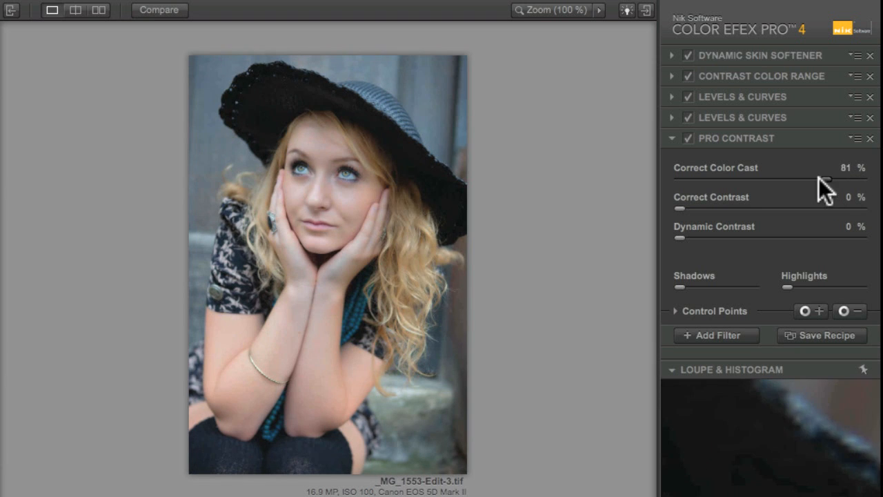
drag(828, 180, 679, 179)
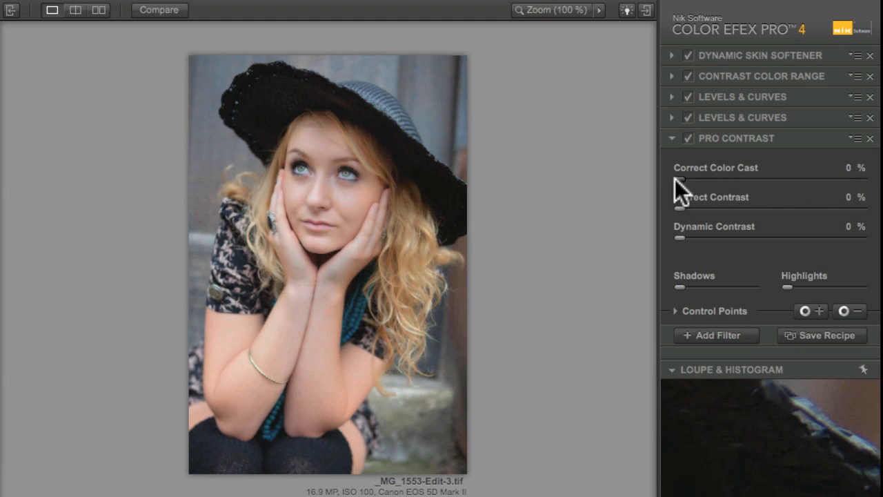
mouse_move(687, 228)
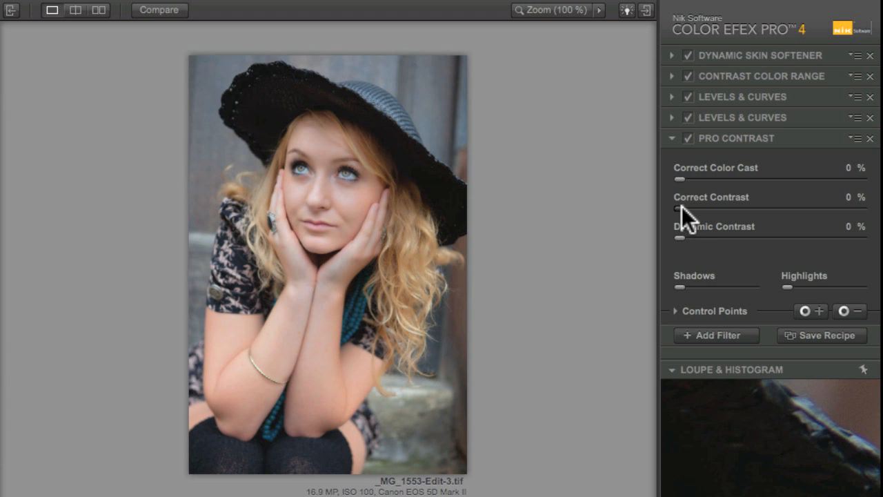
drag(674, 208, 684, 208)
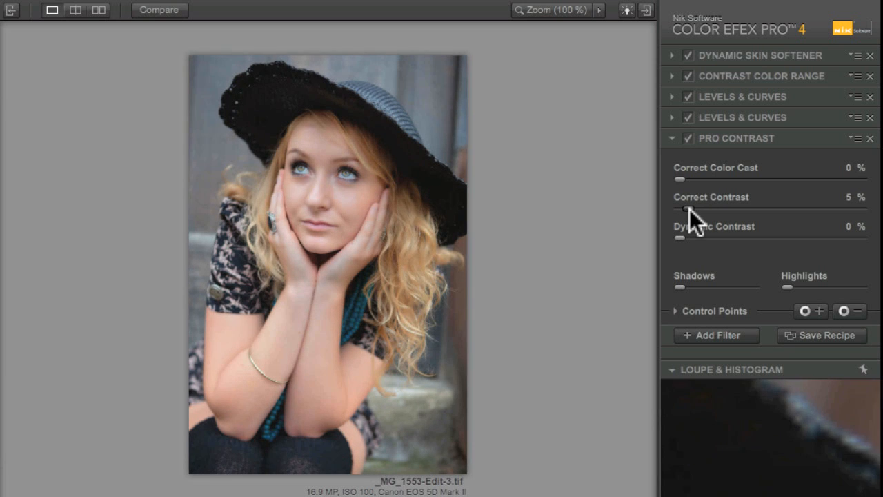
drag(685, 209, 676, 210)
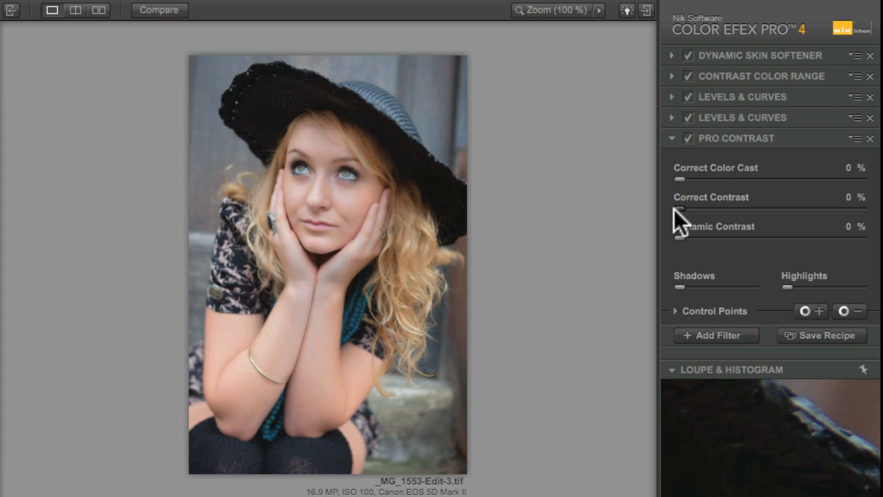
mouse_move(683, 220)
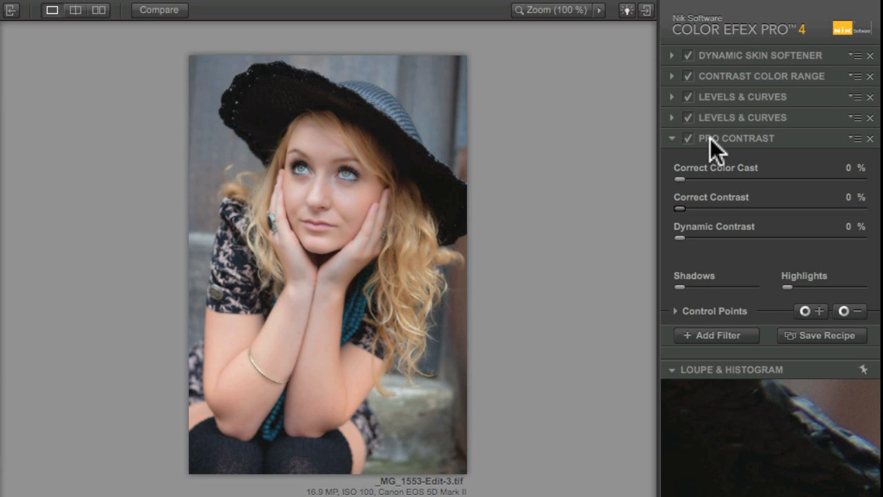
mouse_move(707, 149)
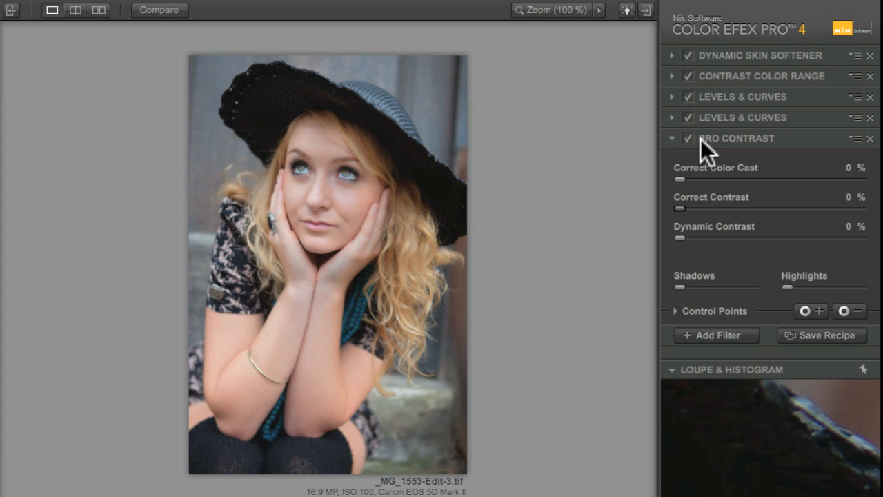
mouse_move(684, 224)
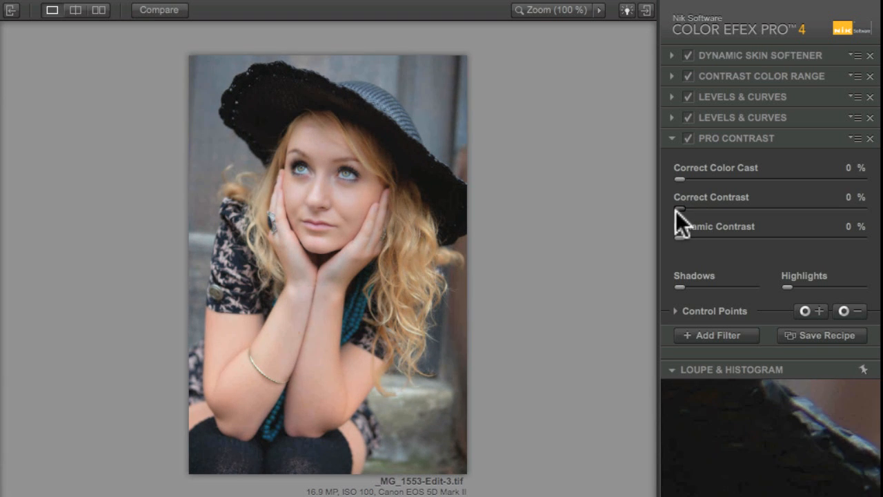
- Raise Correct Contrast gradually through 3%, 28%, 41% up to about 71%
drag(678, 208, 685, 208)
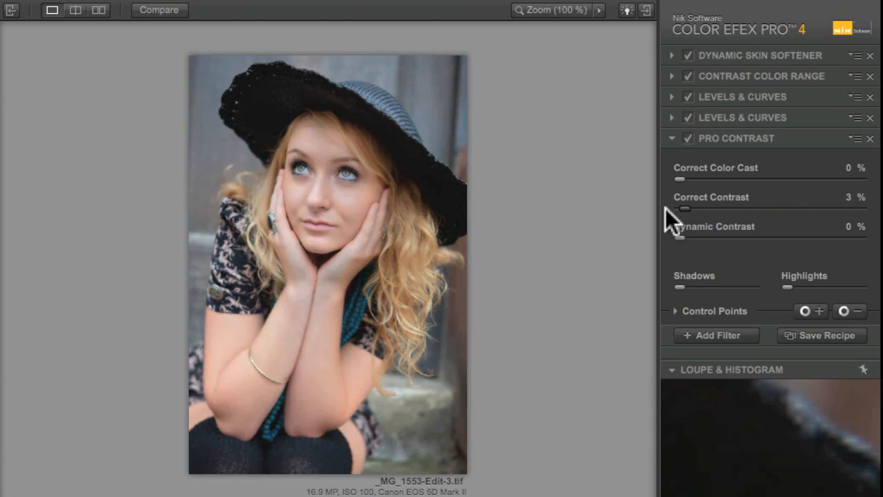
drag(685, 208, 680, 208)
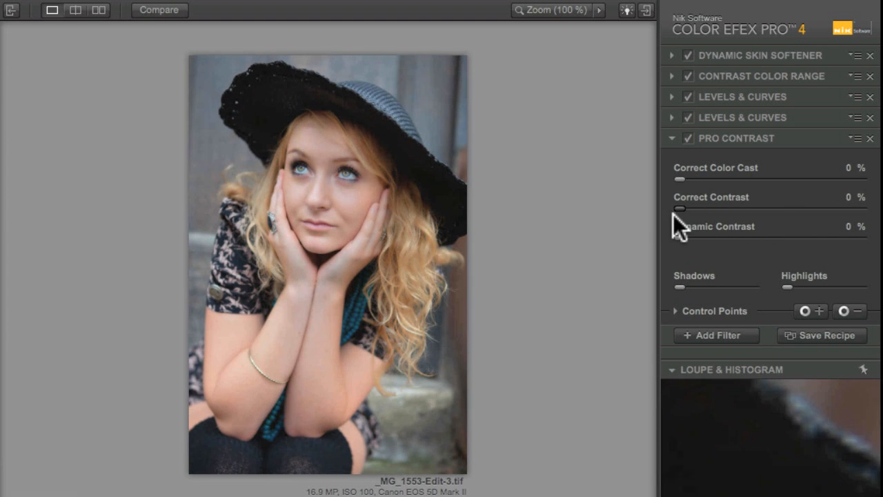
drag(679, 208, 729, 209)
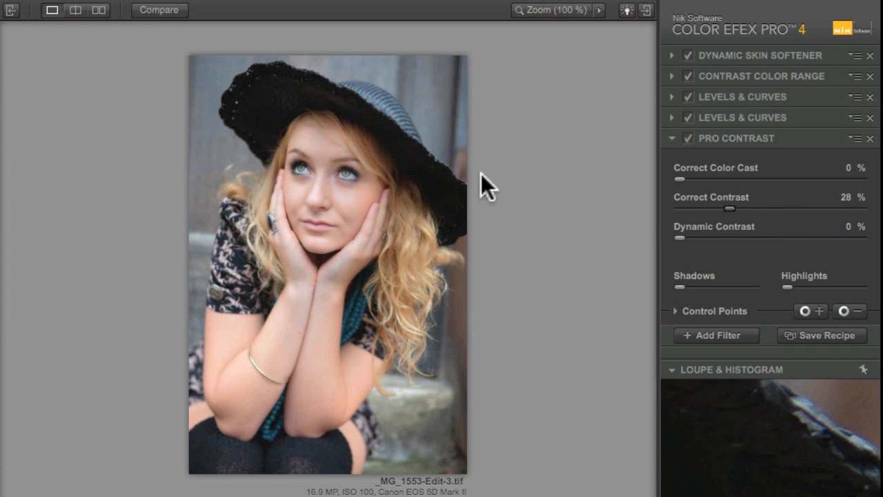
mouse_move(314, 94)
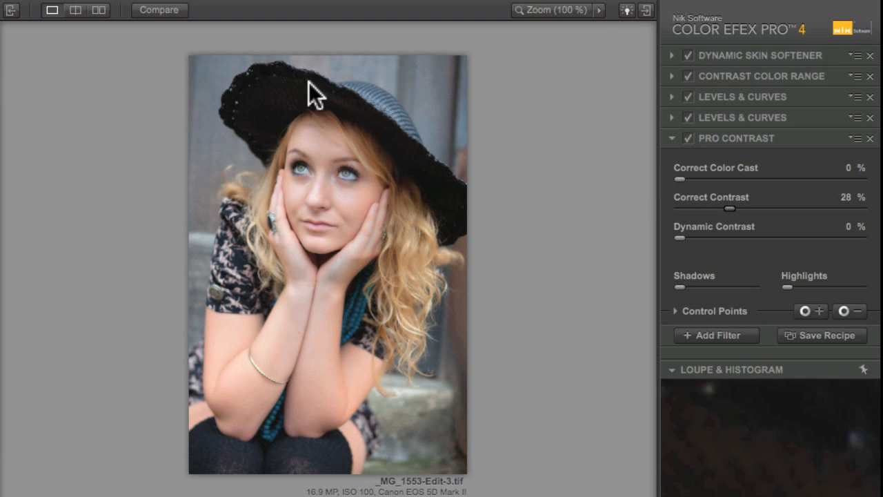
mouse_move(759, 207)
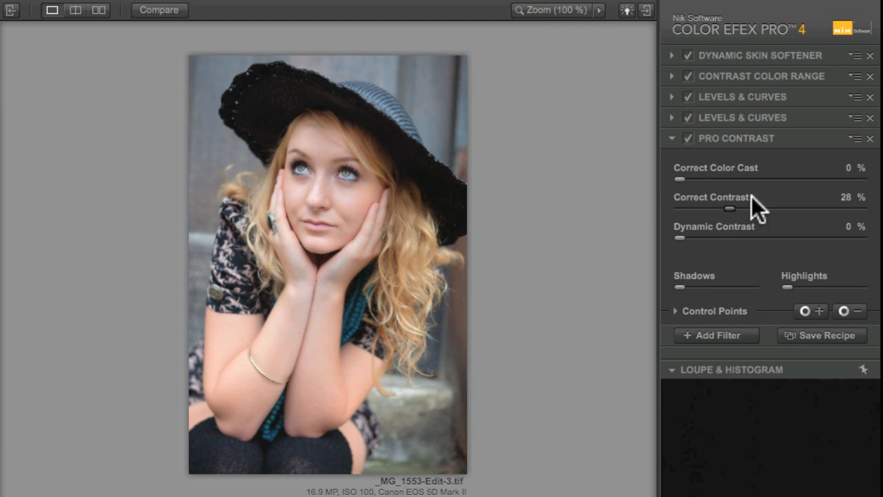
drag(730, 209, 743, 208)
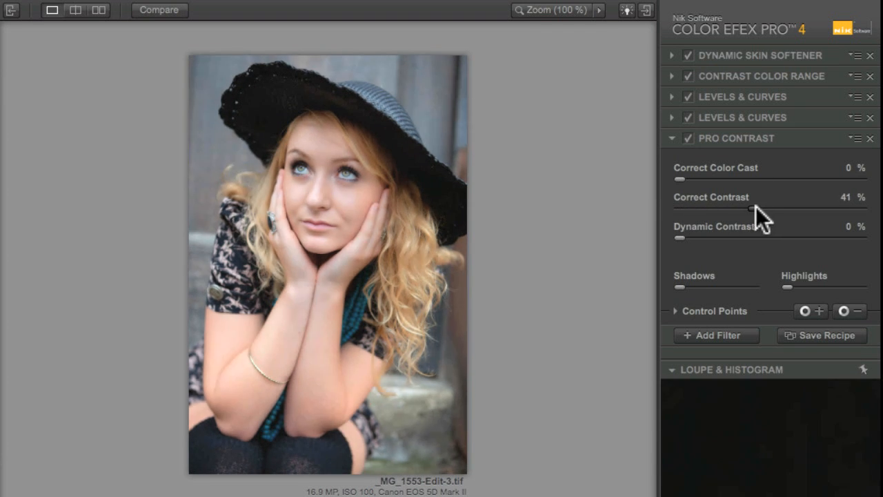
drag(748, 210, 804, 210)
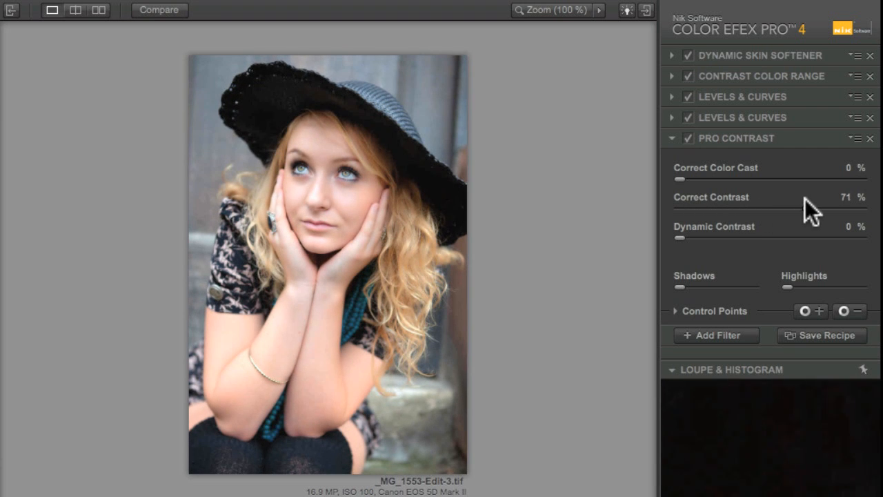
- Vary Correct Contrast between 43%, 49% and about 79%, then return it to 0%
drag(808, 209, 758, 209)
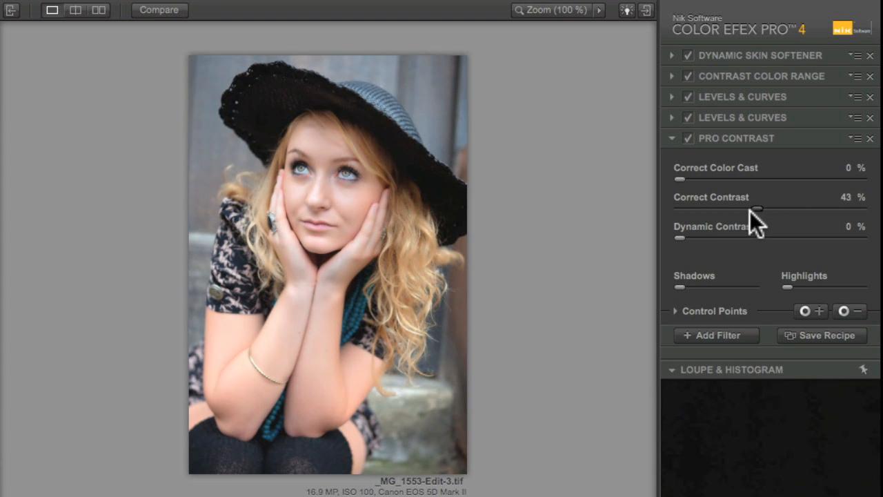
drag(757, 209, 767, 208)
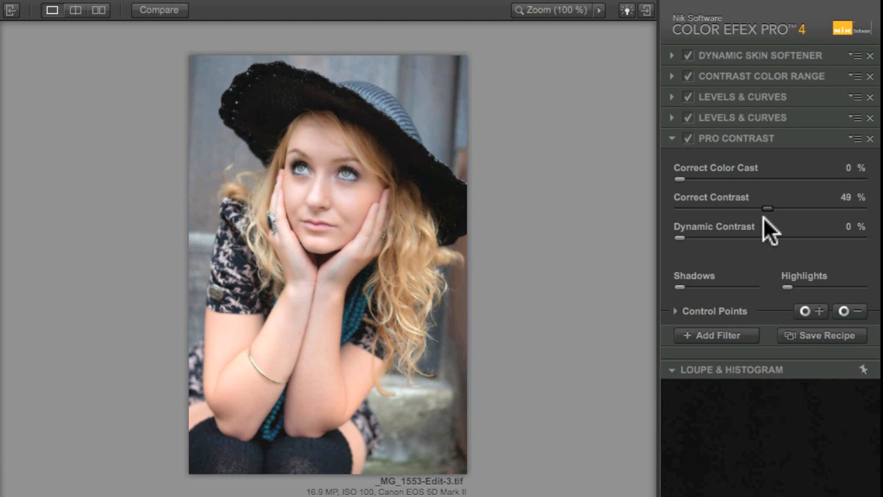
drag(768, 208, 820, 208)
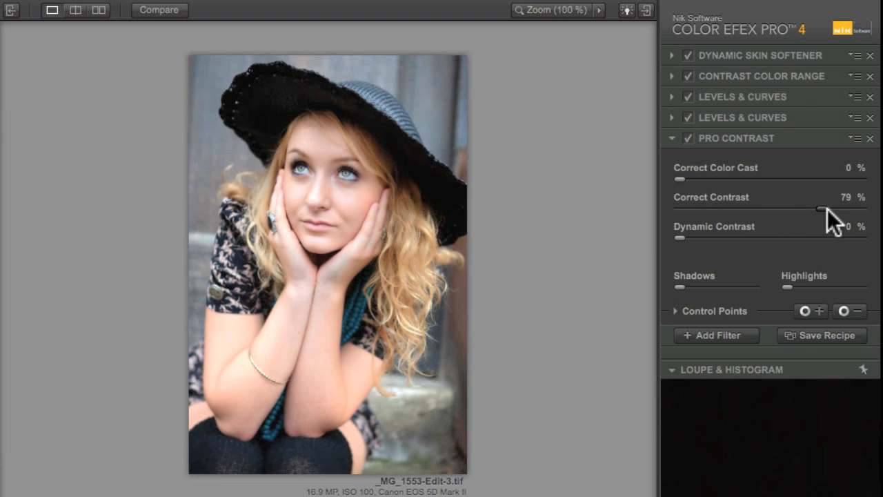
drag(822, 209, 721, 209)
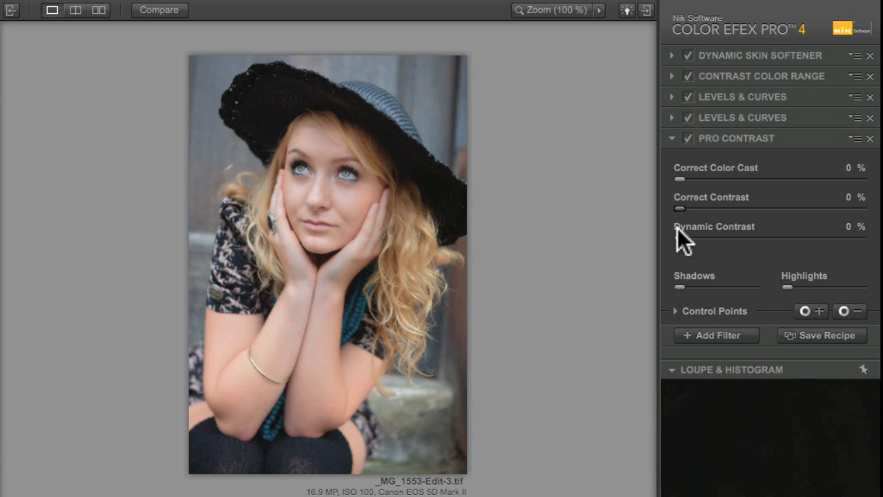
- Preview Dynamic Contrast at about half, near-maximum 94%, then ease it down to about 41%
drag(679, 237, 762, 238)
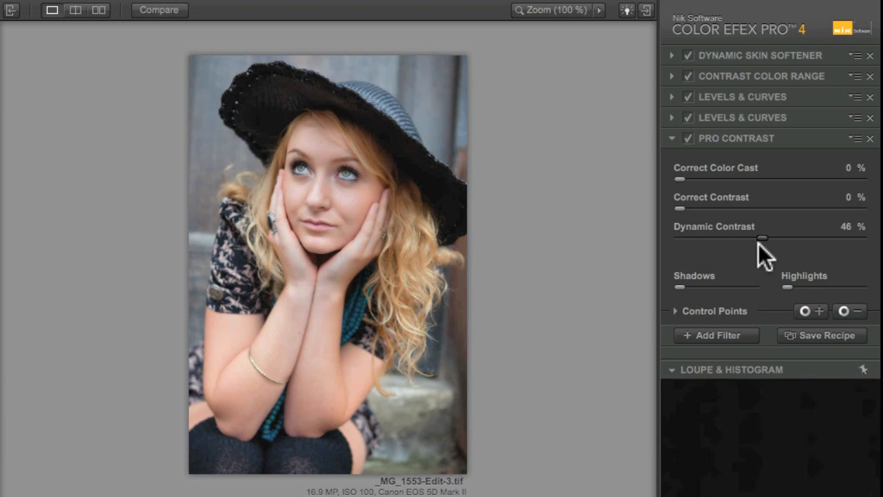
drag(762, 237, 680, 237)
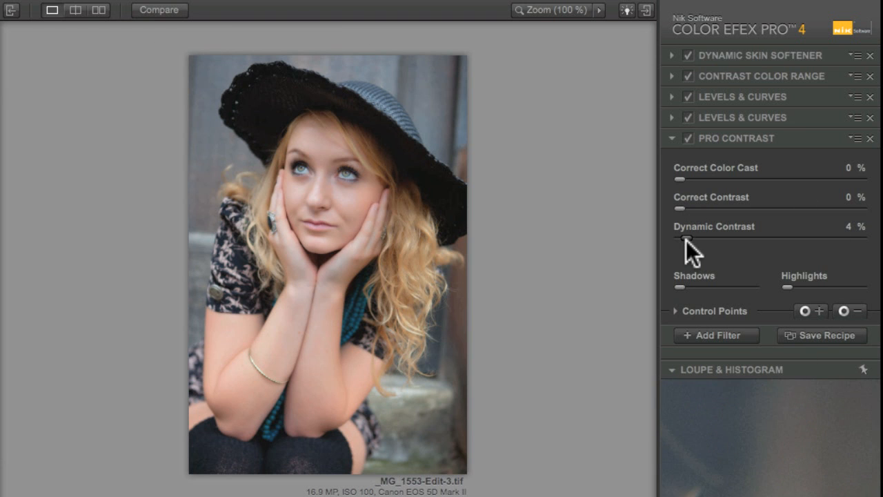
drag(685, 241, 844, 240)
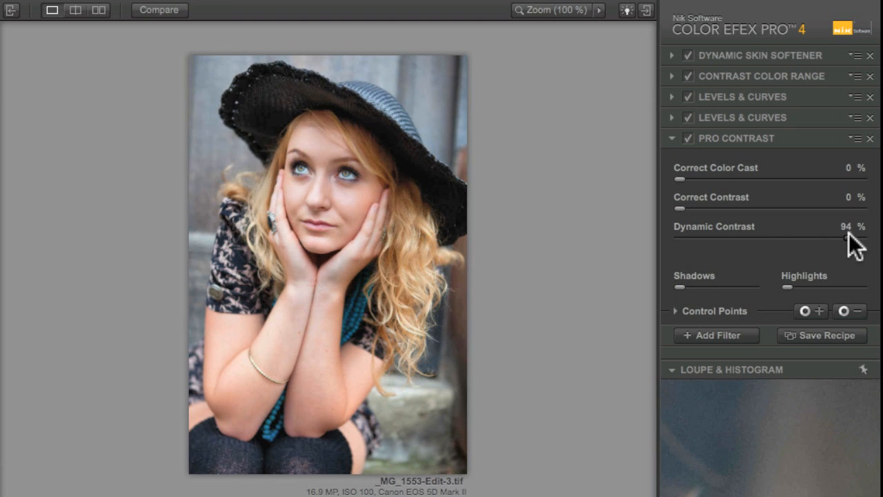
drag(856, 237, 814, 237)
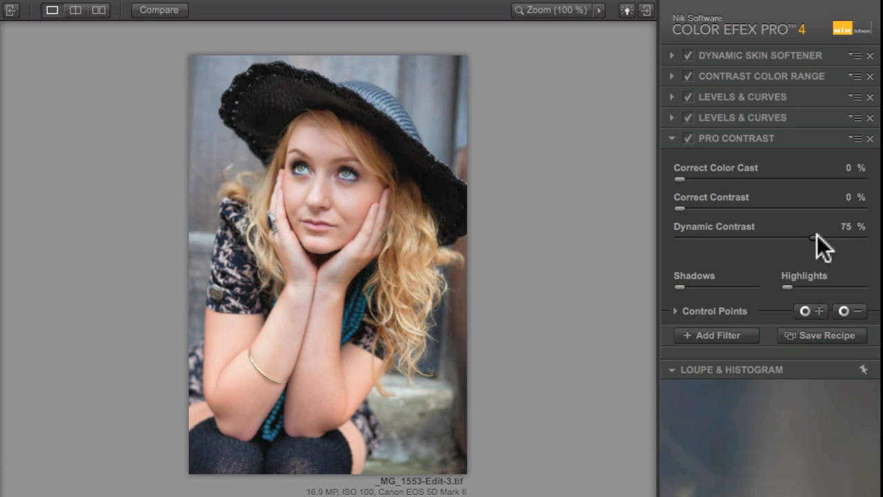
drag(828, 240, 752, 240)
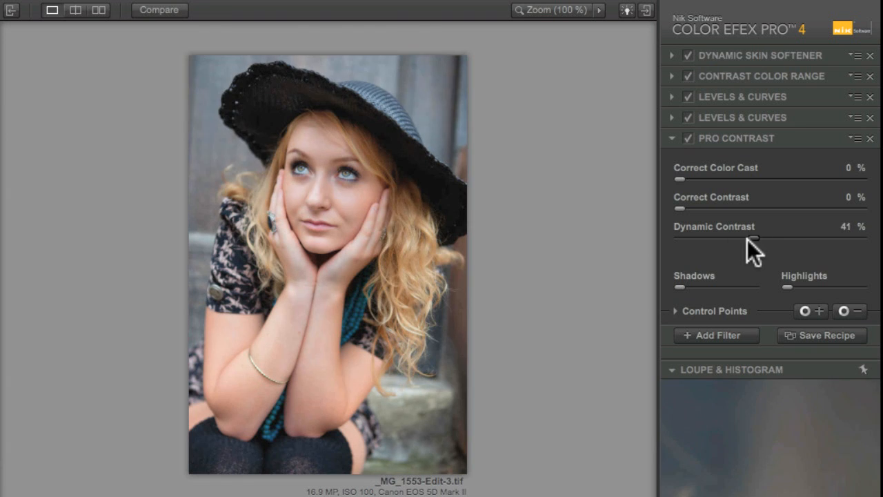
- Take Dynamic Contrast down to zero, try about 42%, and drop it to nearly nothing
drag(753, 240, 704, 240)
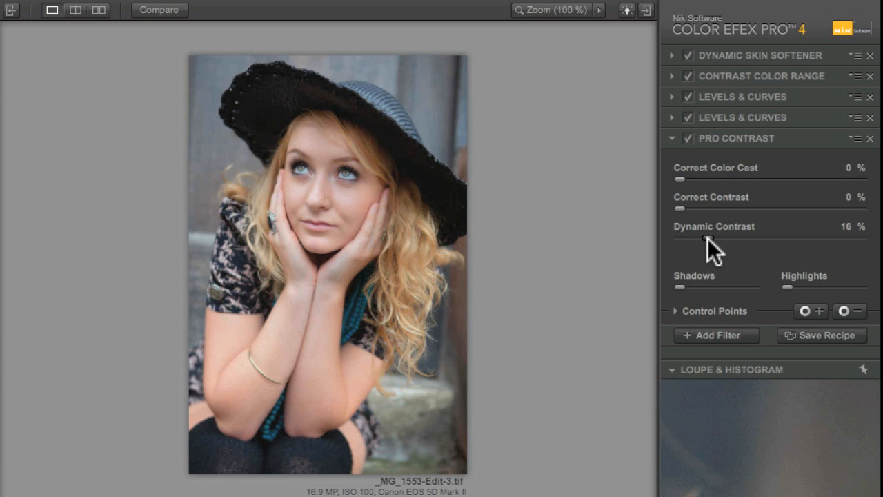
drag(707, 237, 675, 237)
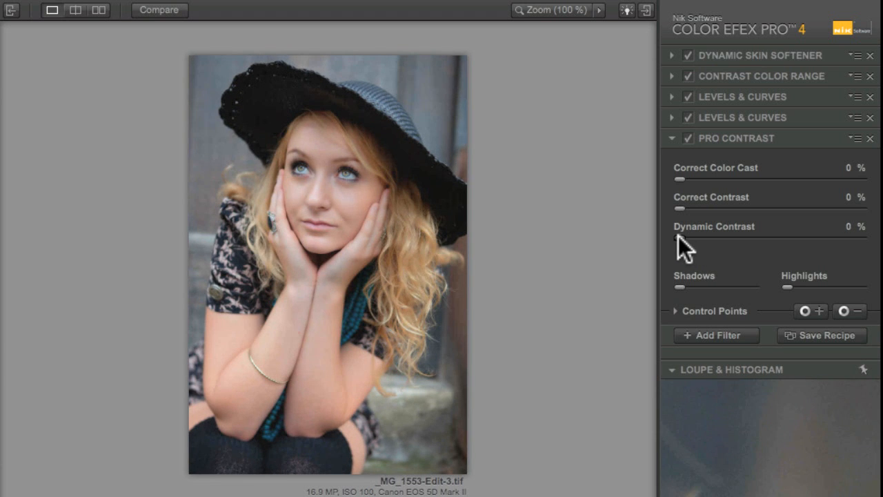
drag(675, 238, 689, 238)
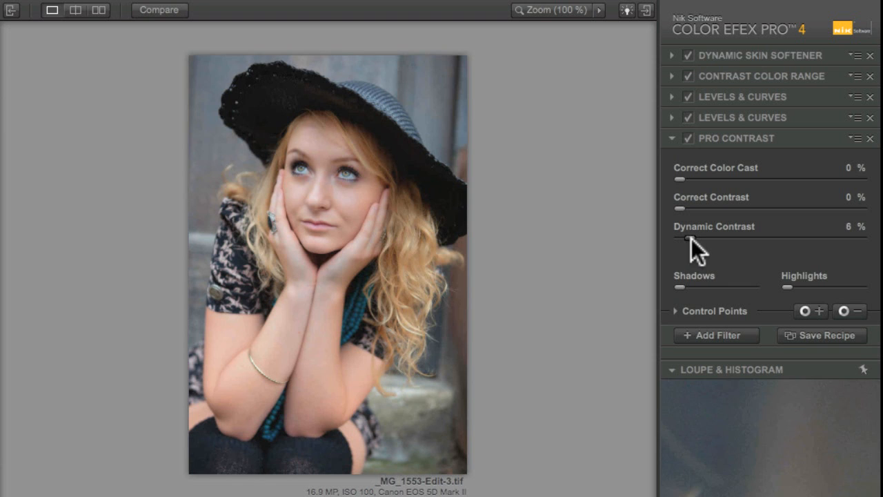
drag(690, 237, 784, 238)
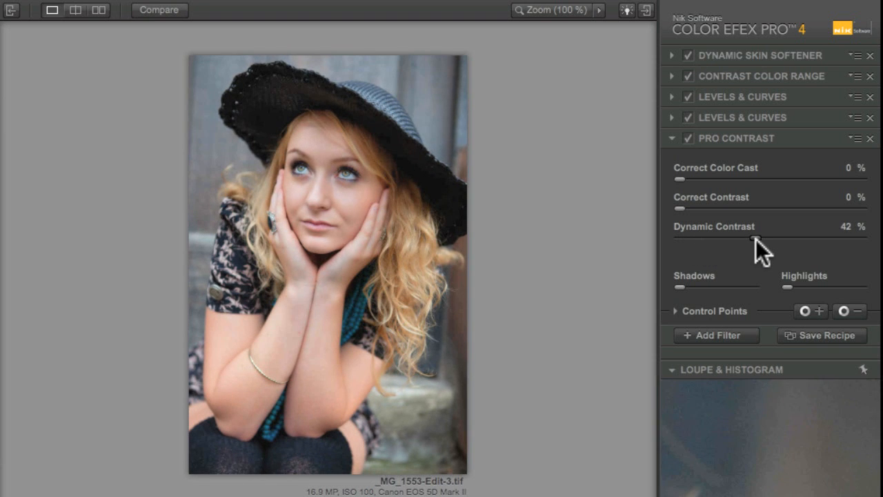
drag(760, 237, 688, 237)
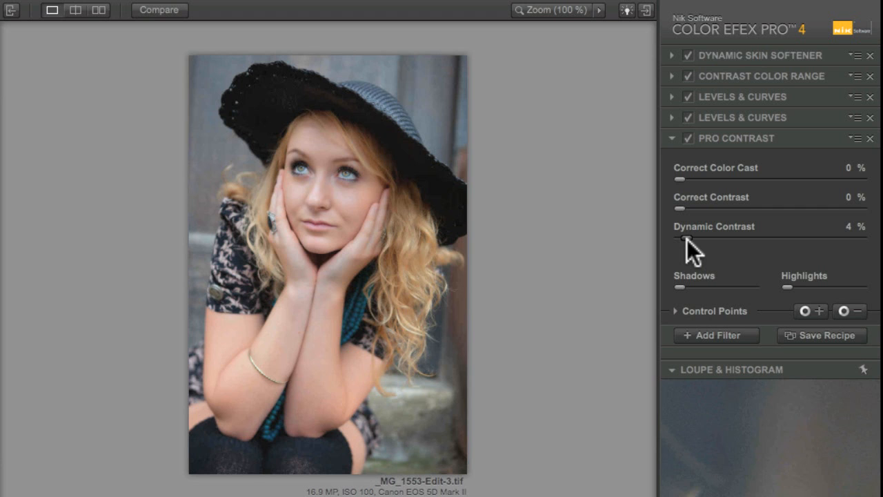
- Try subtle Dynamic Contrast amounts around 6%, 47%, 13% and 18%
drag(683, 238, 690, 238)
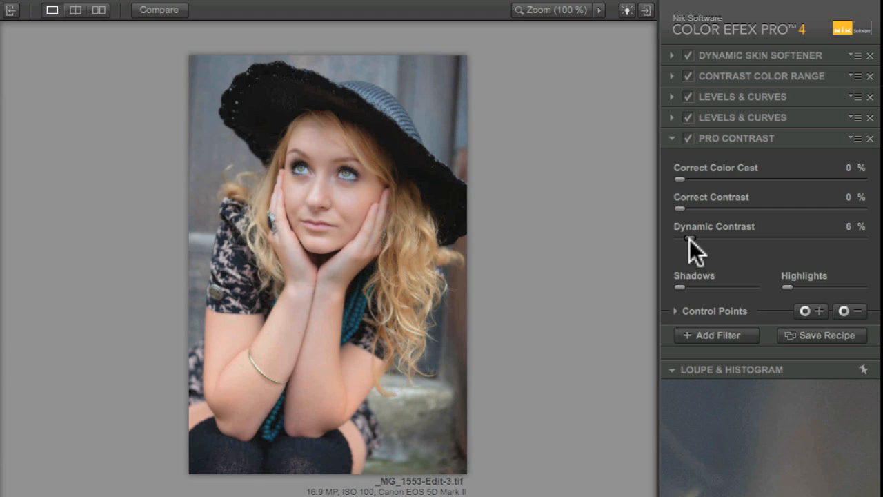
drag(688, 238, 717, 237)
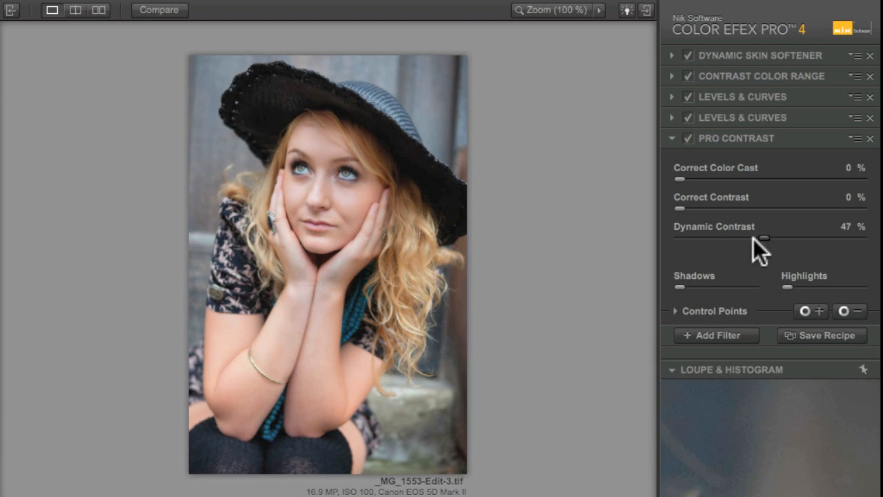
drag(764, 238, 703, 240)
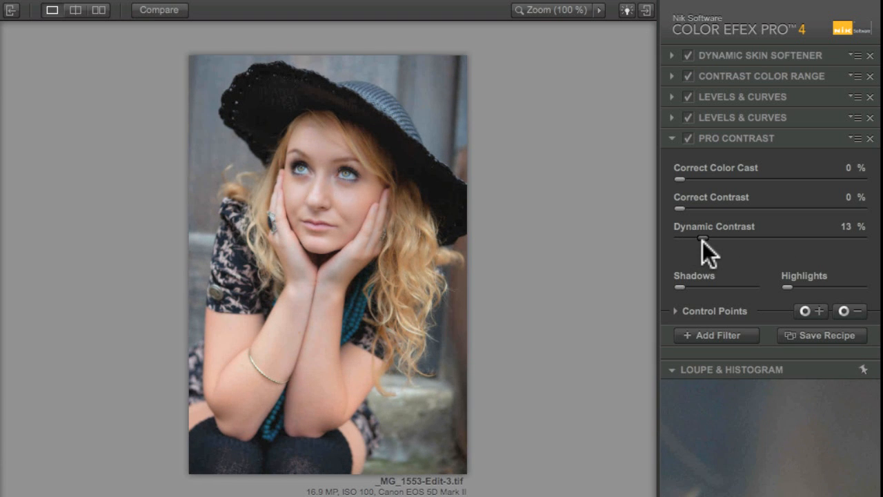
drag(702, 239, 712, 238)
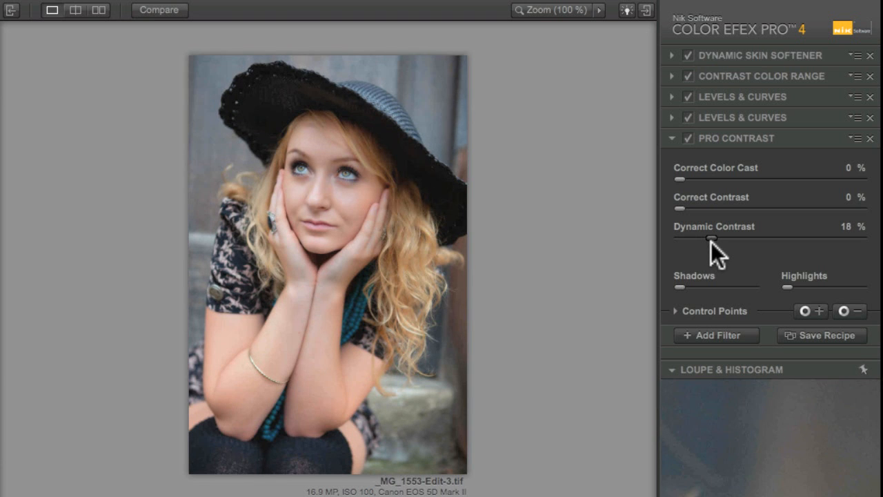
- Ease Dynamic Contrast back to 0% and set Correct Contrast to a moderate 23%
drag(712, 237, 707, 237)
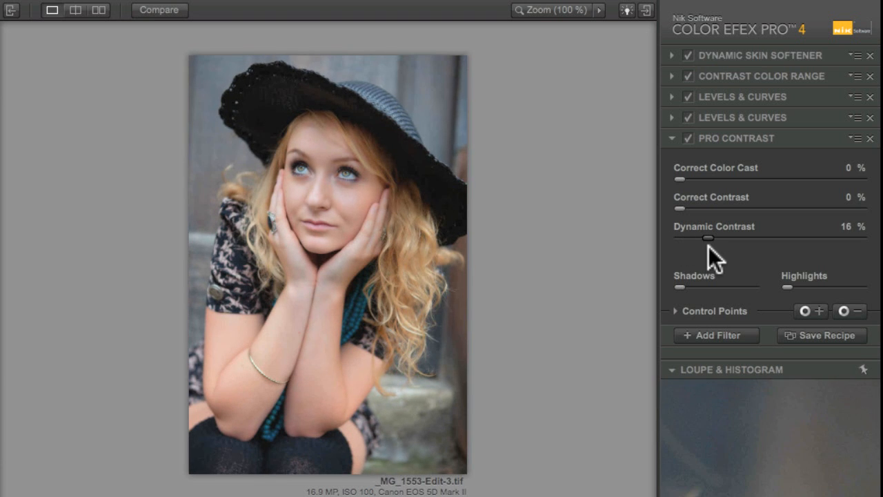
drag(709, 238, 693, 238)
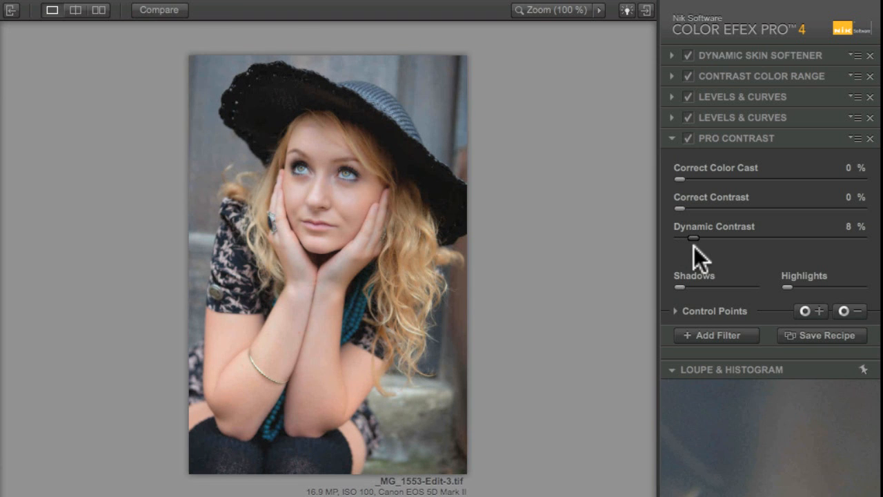
drag(693, 238, 679, 238)
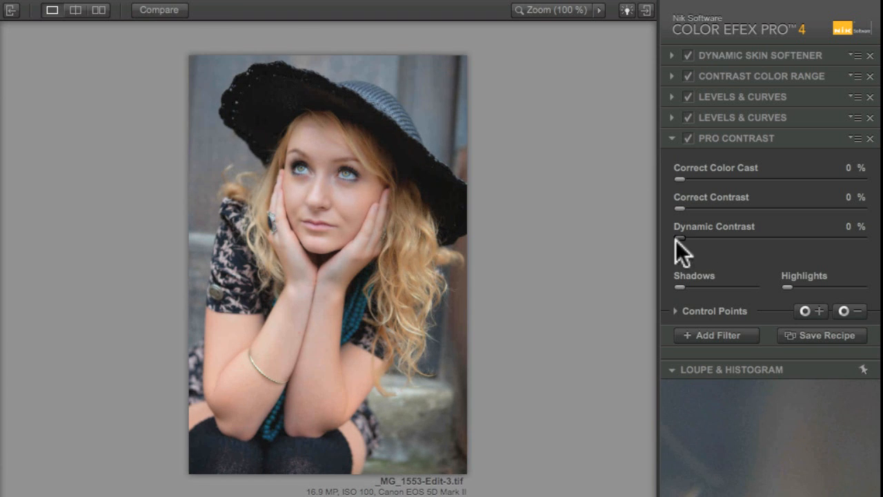
mouse_move(673, 248)
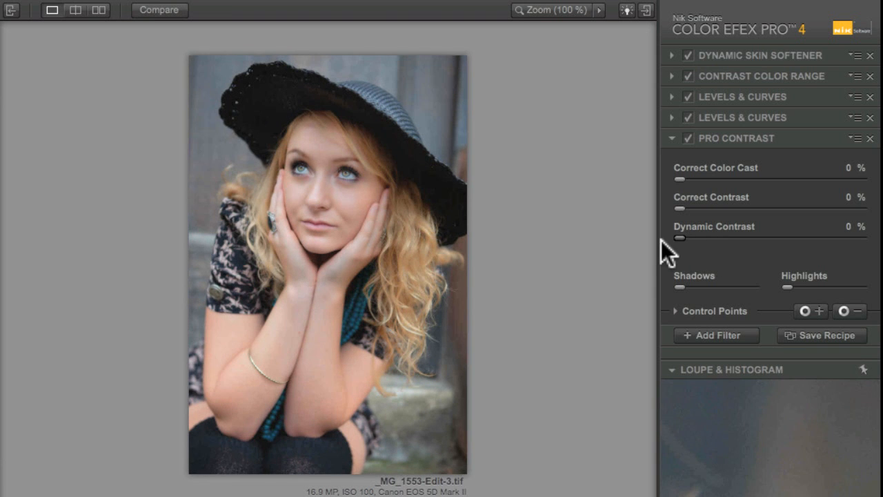
drag(679, 209, 707, 209)
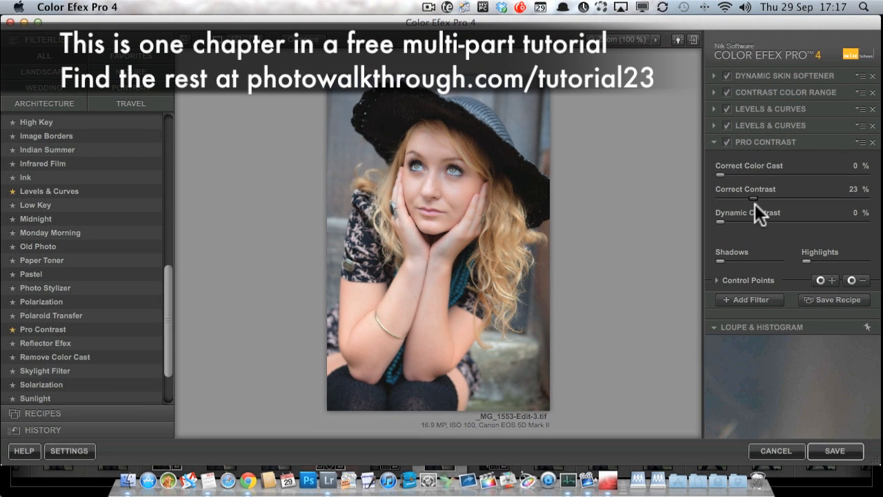
mouse_move(69, 273)
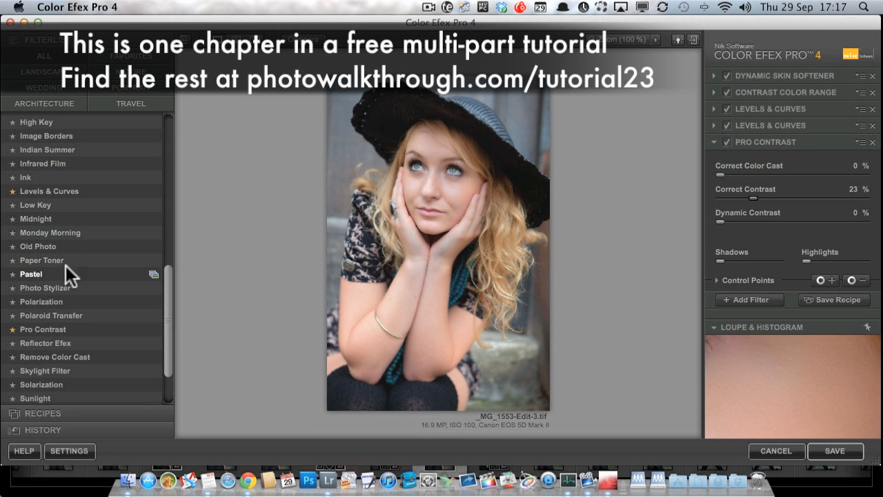
- Scroll the filter list up to its top entries
scroll(up, 3)
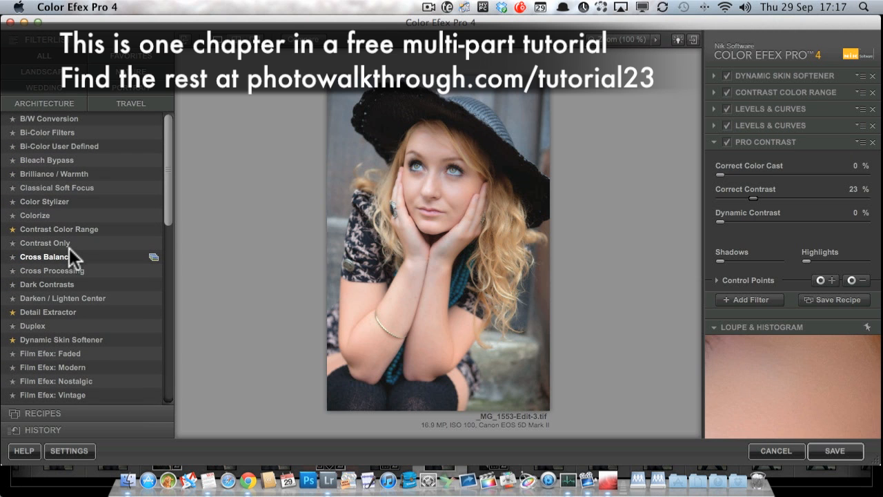
mouse_move(44, 243)
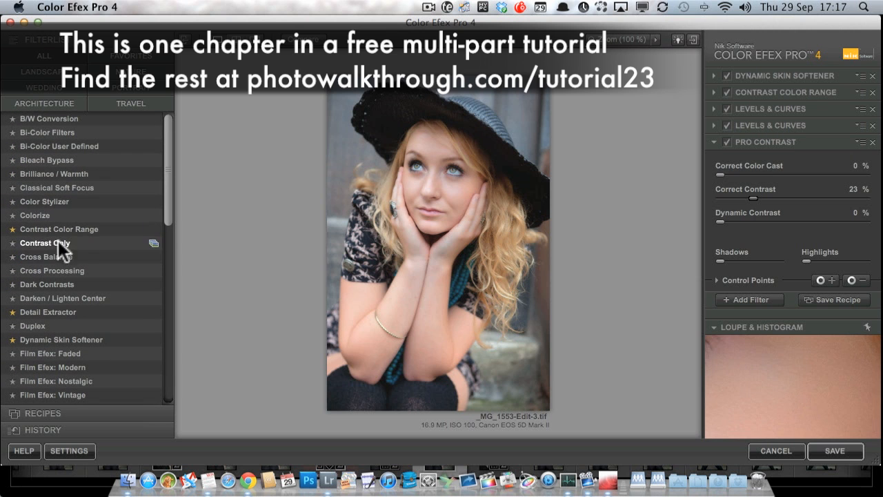